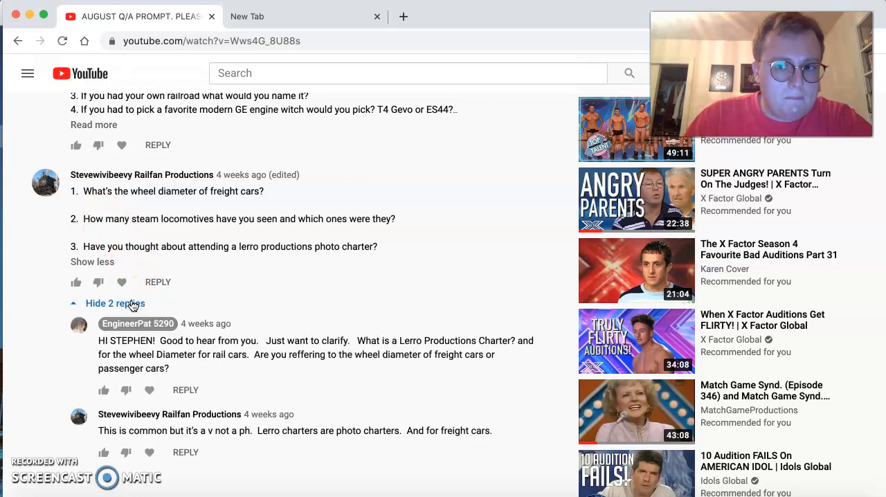
{"action": "mouse_move", "coordinate": [473, 388]}
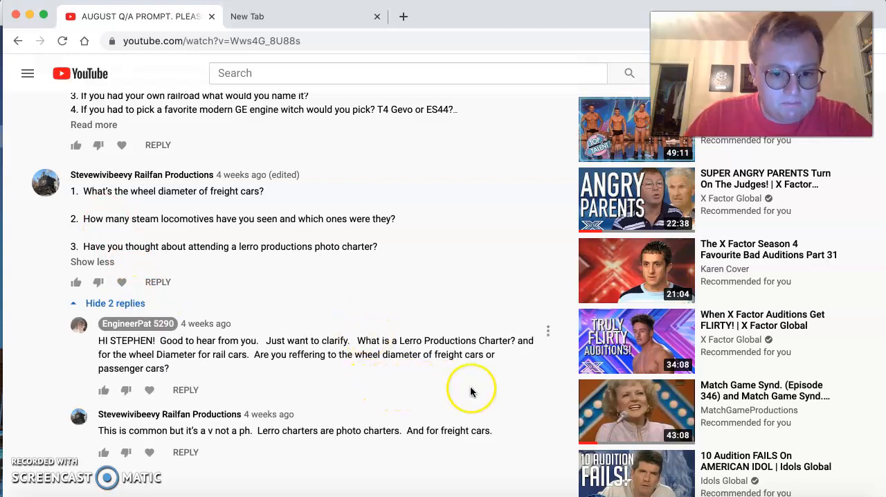
{"action": "mouse_move", "coordinate": [537, 396]}
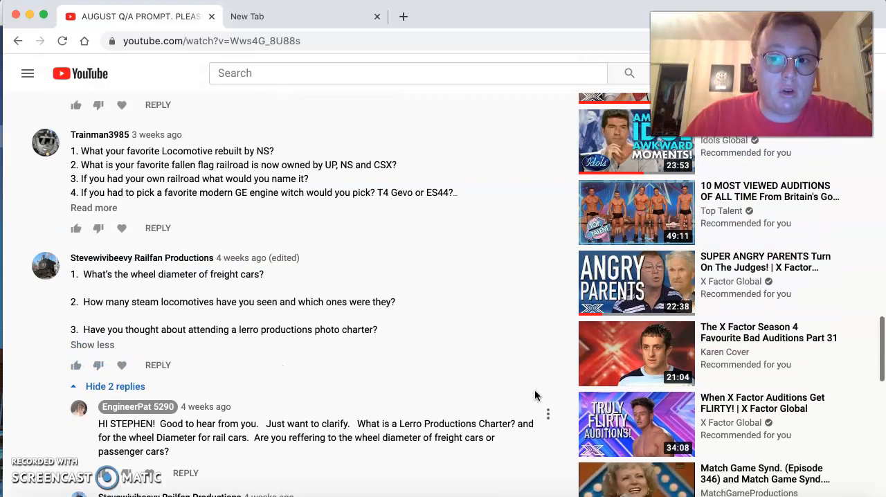
Scroll up to the 14-question comment about locomotives and railroads
{"action": "scroll", "scroll_direction": "up", "scroll_amount": 3}
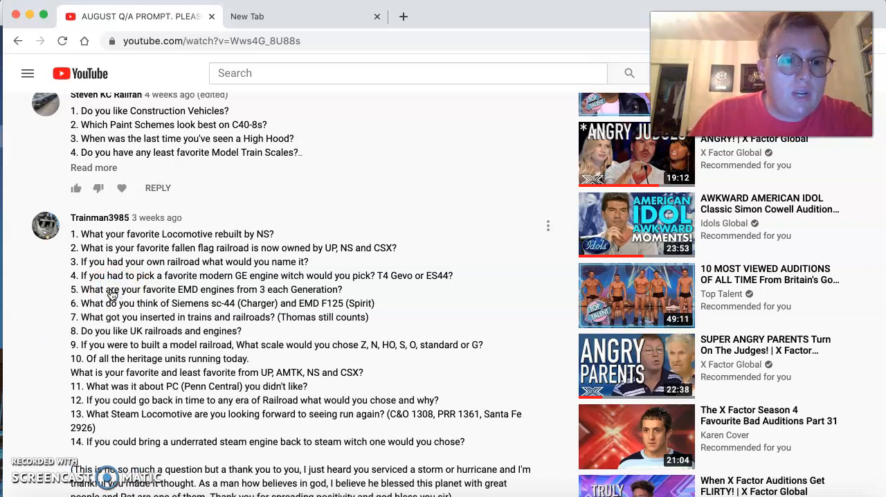
Scroll back up to the earlier 20-question comment, Construction Vehicles to Fall Season
{"action": "scroll", "scroll_direction": "down", "scroll_amount": 3}
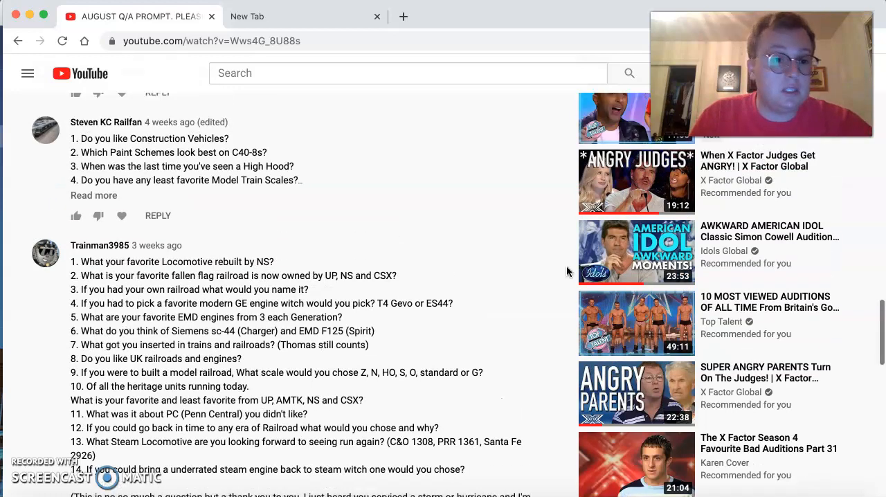
{"action": "scroll", "scroll_direction": "up", "scroll_amount": 3}
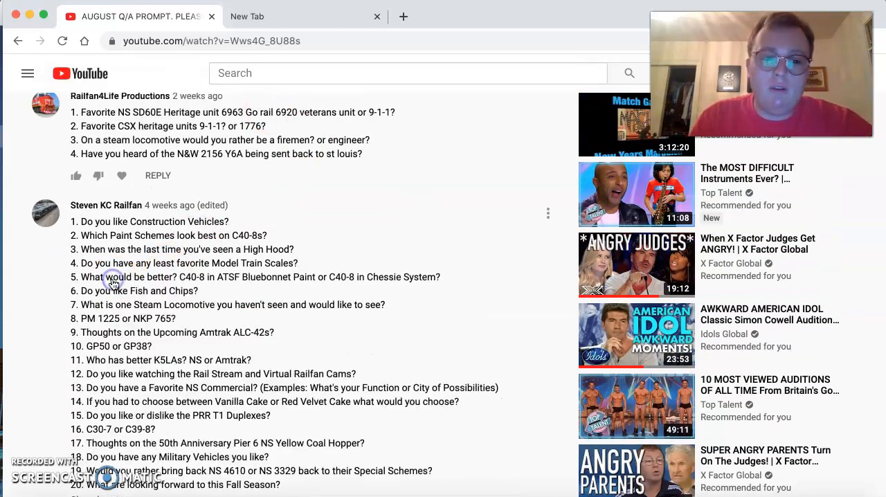
{"action": "scroll", "scroll_direction": "down", "scroll_amount": 3}
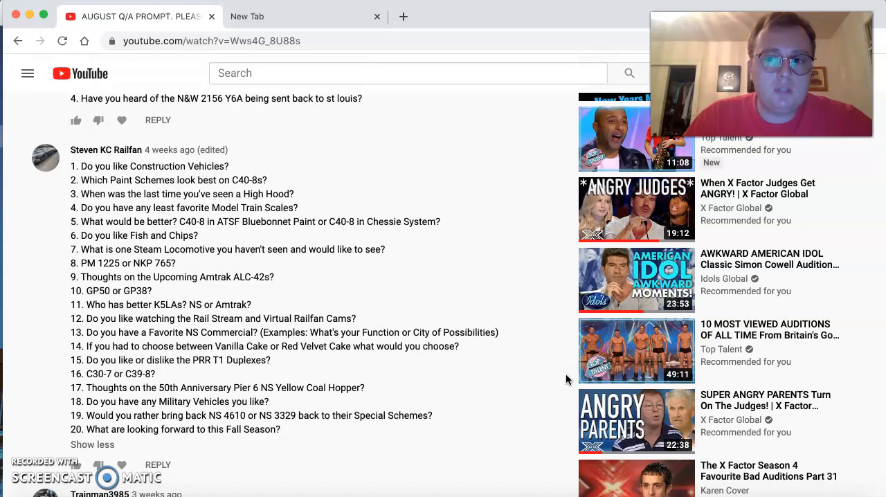
{"action": "scroll", "scroll_direction": "up", "scroll_amount": 3}
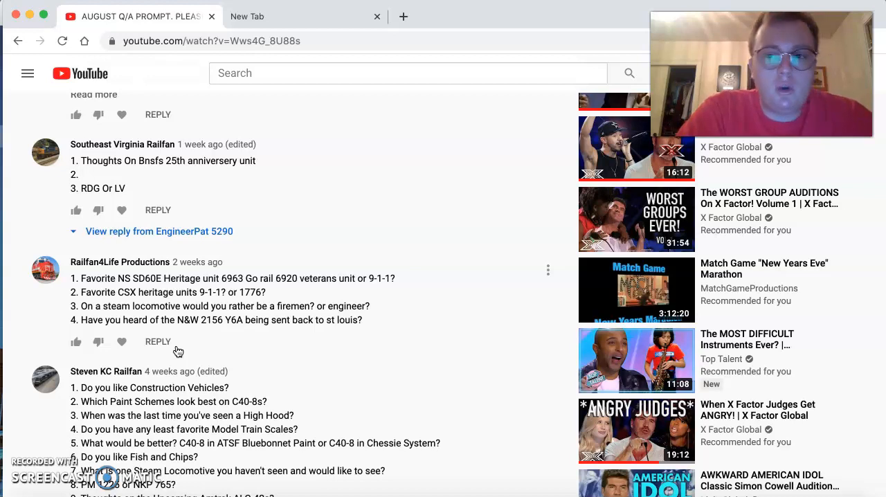
{"action": "scroll", "scroll_direction": "down", "scroll_amount": 3}
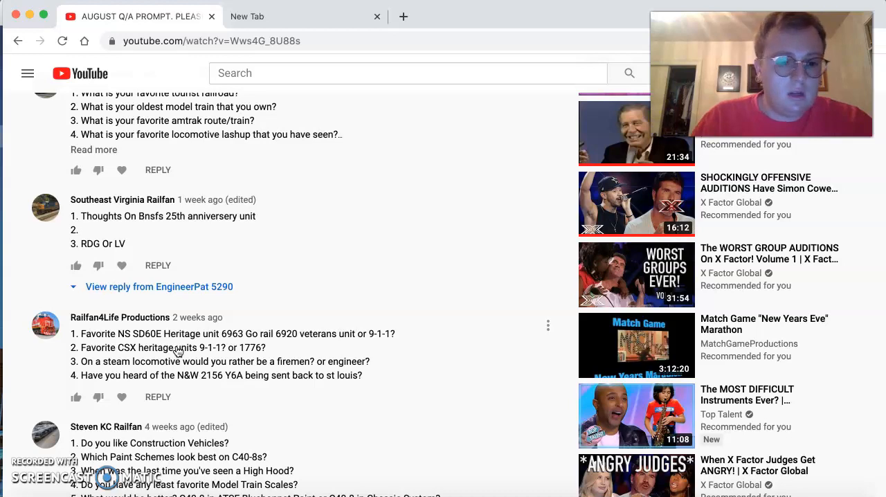
{"action": "scroll", "scroll_direction": "down", "scroll_amount": 3}
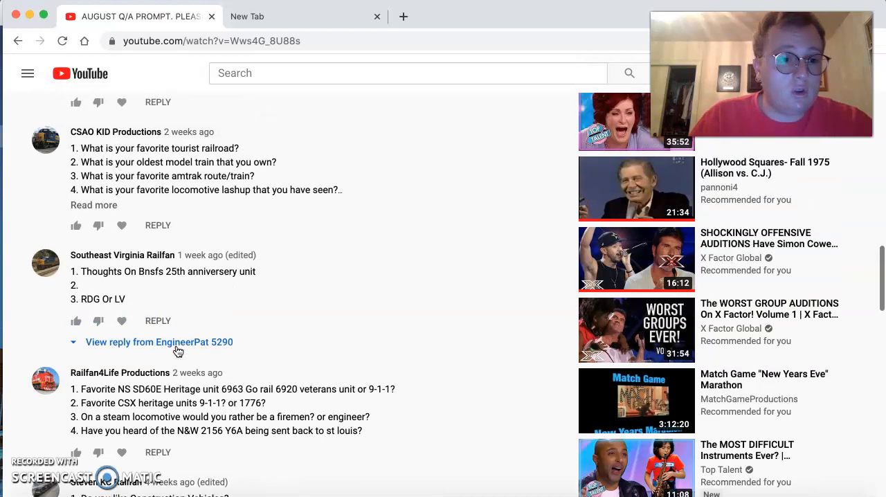
{"action": "scroll", "scroll_direction": "down", "scroll_amount": 3}
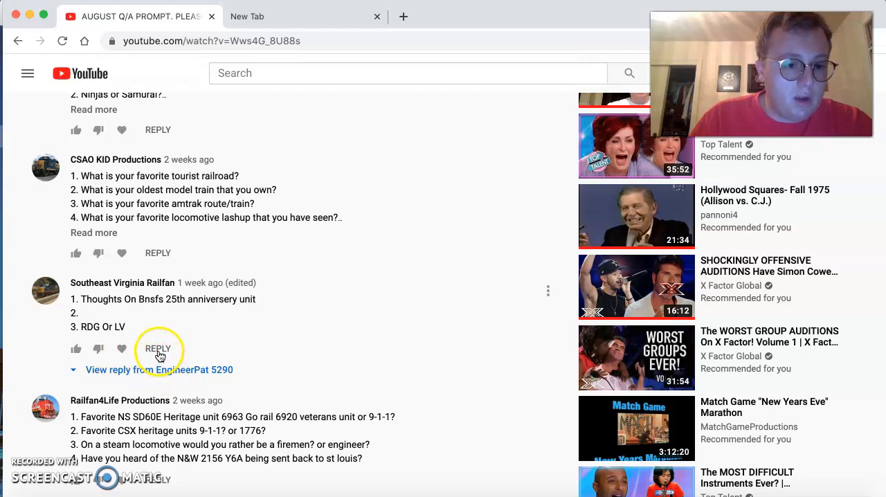
{"action": "left_click", "coordinate": [158, 348]}
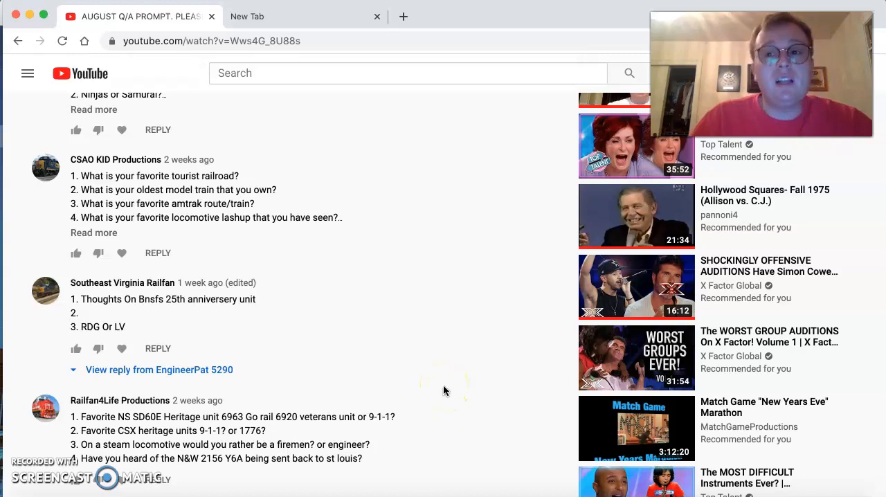
{"action": "mouse_move", "coordinate": [445, 387]}
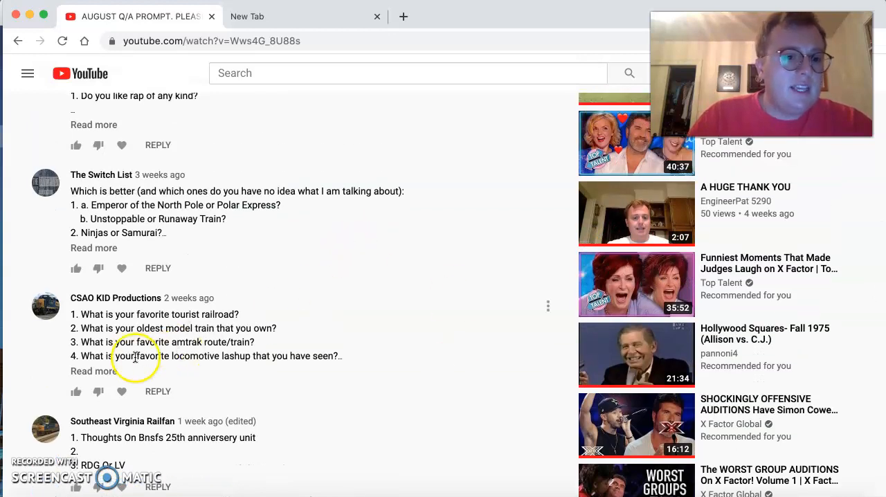
Show CSAO KID Productions' full numbered question list with 'Read more'
{"action": "left_click", "coordinate": [93, 371]}
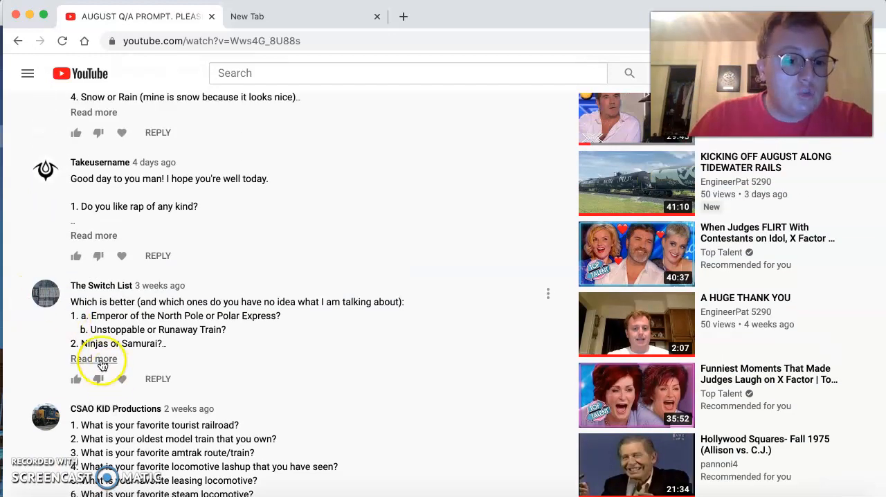
Show The Switch List's full which-is-better question list with 'Read more'
{"action": "left_click", "coordinate": [94, 358]}
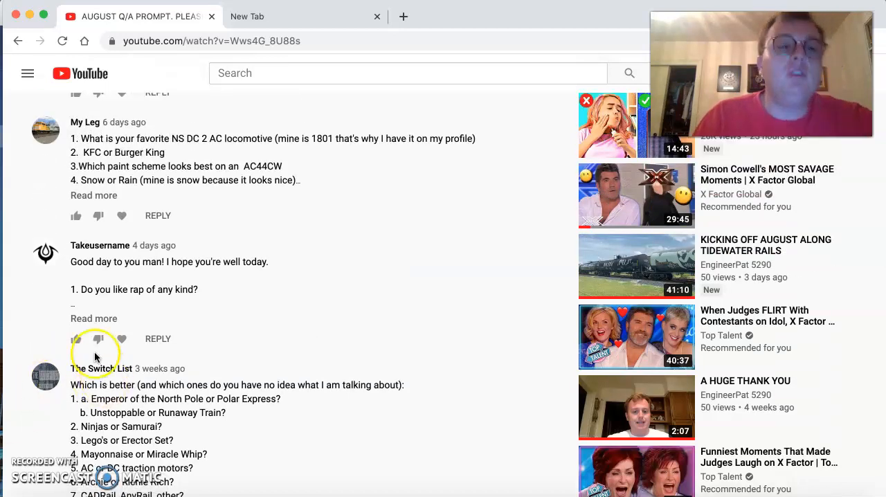
{"action": "left_click", "coordinate": [76, 339]}
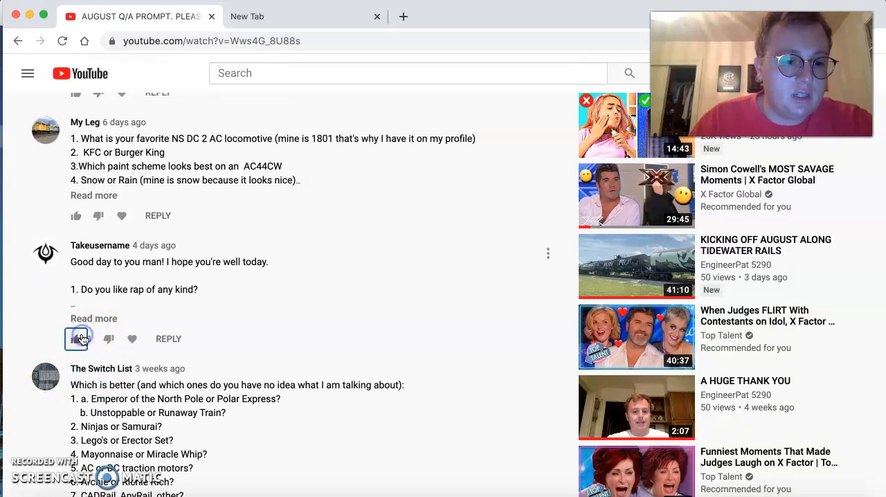
{"action": "left_click", "coordinate": [76, 339]}
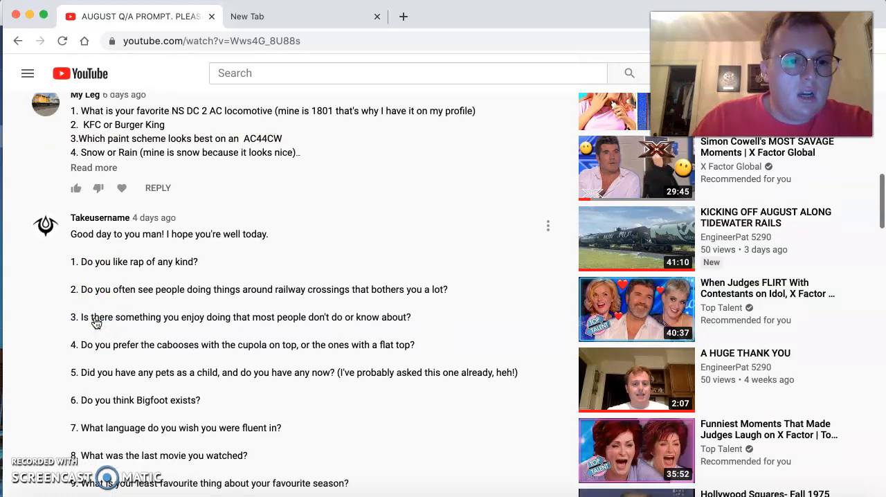
{"action": "scroll", "scroll_direction": "down", "scroll_amount": 3}
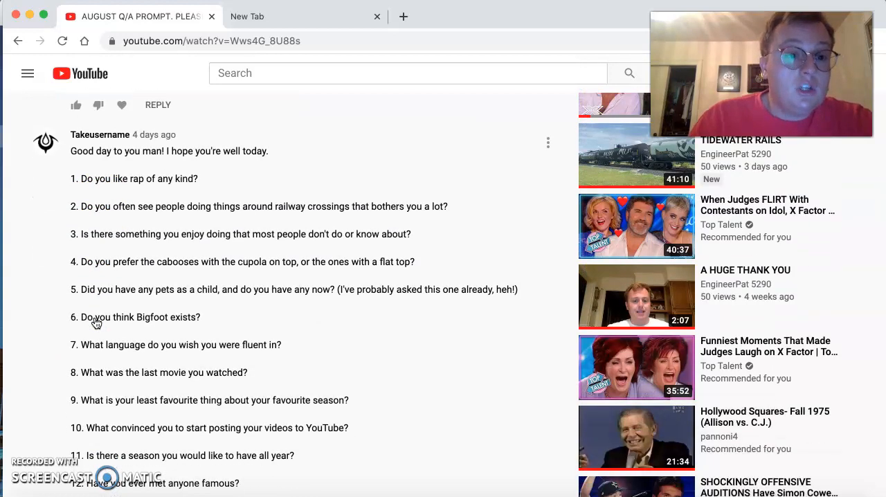
{"action": "scroll", "scroll_direction": "down", "scroll_amount": 3}
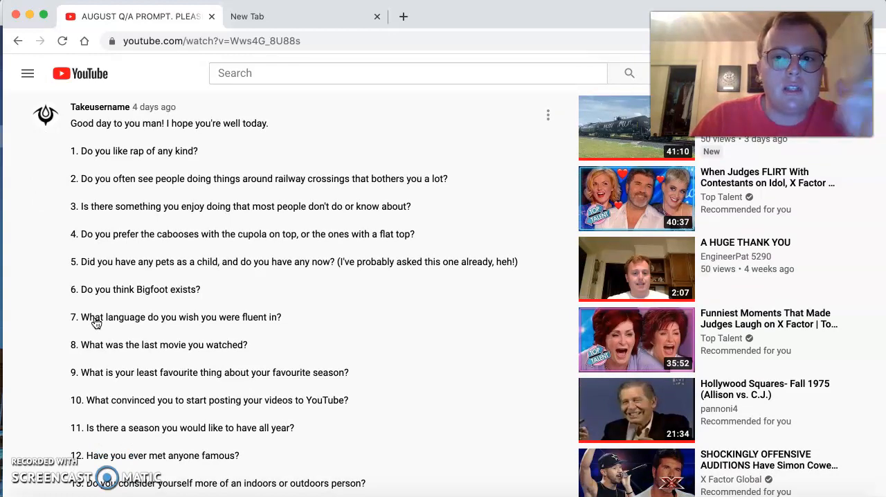
{"action": "scroll", "scroll_direction": "down", "scroll_amount": 3}
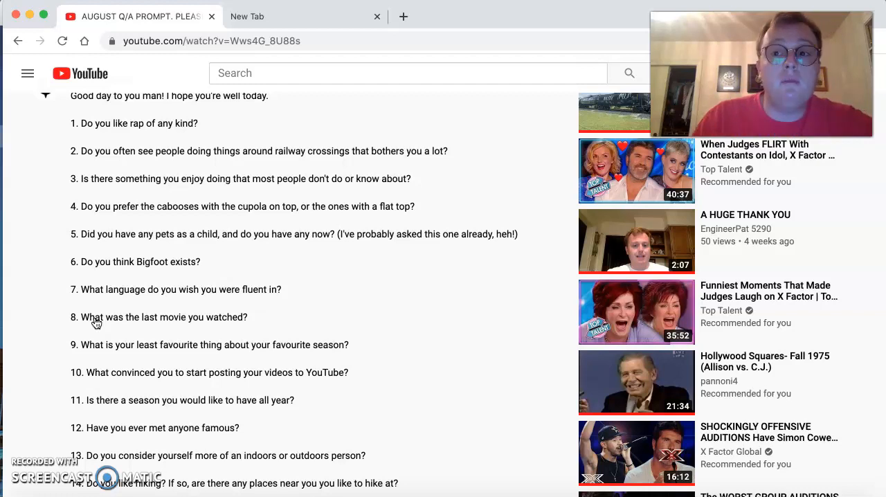
{"action": "scroll", "scroll_direction": "down", "scroll_amount": 3}
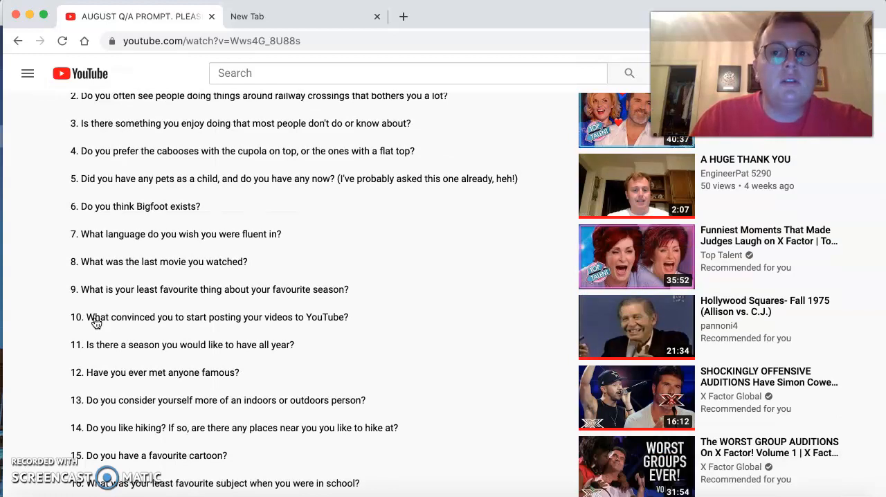
Read questions 15 through 20, ending at science fiction or fantasy
{"action": "scroll", "scroll_direction": "down", "scroll_amount": 3}
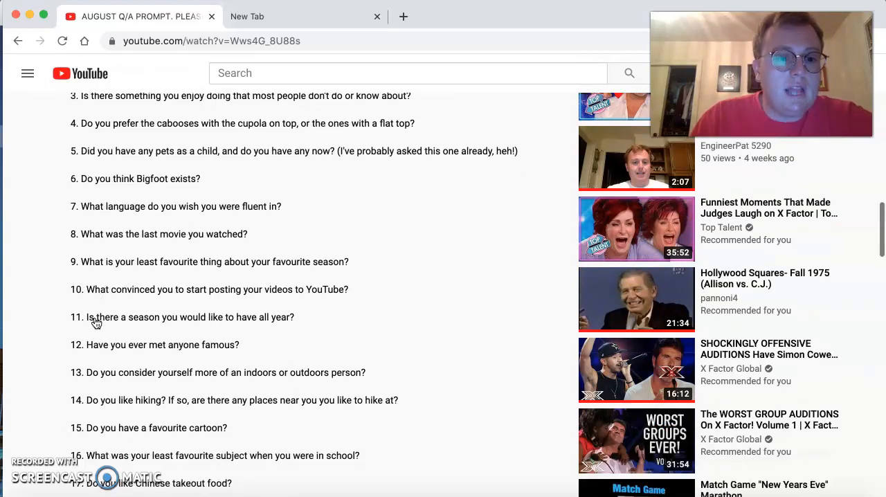
{"action": "scroll", "scroll_direction": "down", "scroll_amount": 3}
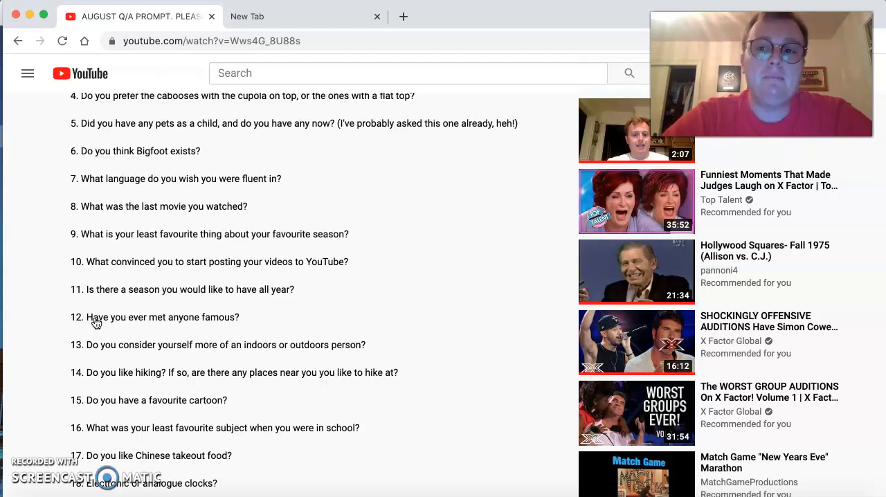
{"action": "scroll", "scroll_direction": "down", "scroll_amount": 3}
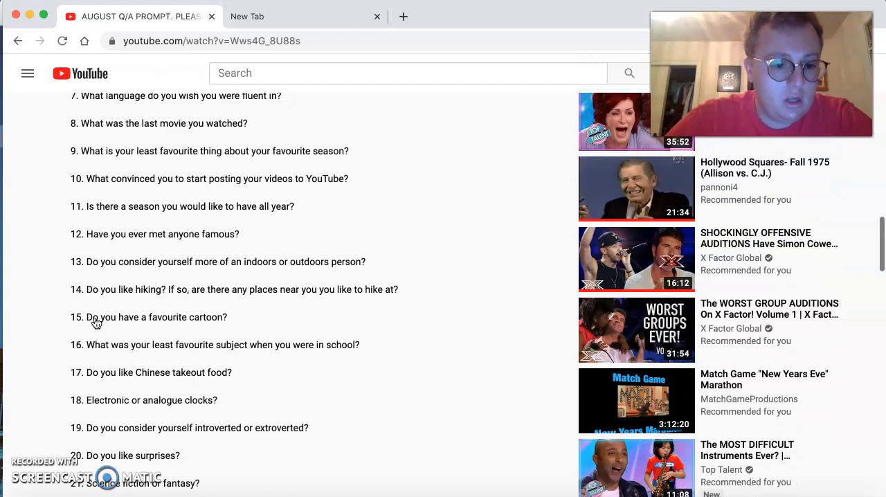
Read to question 25 on clean versus graffiti-covered rolling stock
{"action": "scroll", "scroll_direction": "down", "scroll_amount": 3}
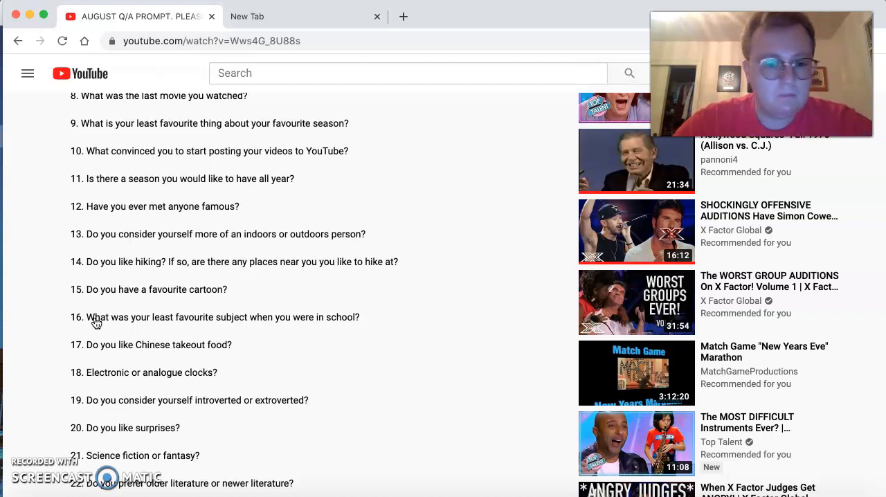
{"action": "scroll", "scroll_direction": "down", "scroll_amount": 3}
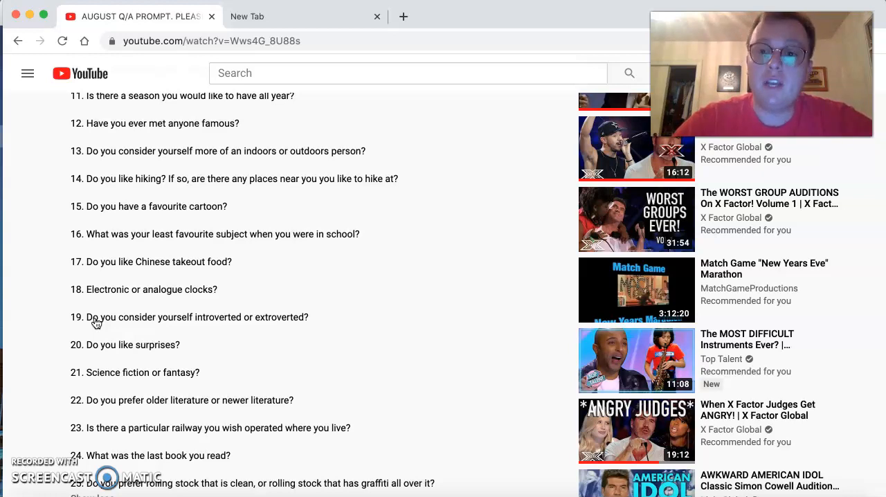
{"action": "scroll", "scroll_direction": "down", "scroll_amount": 3}
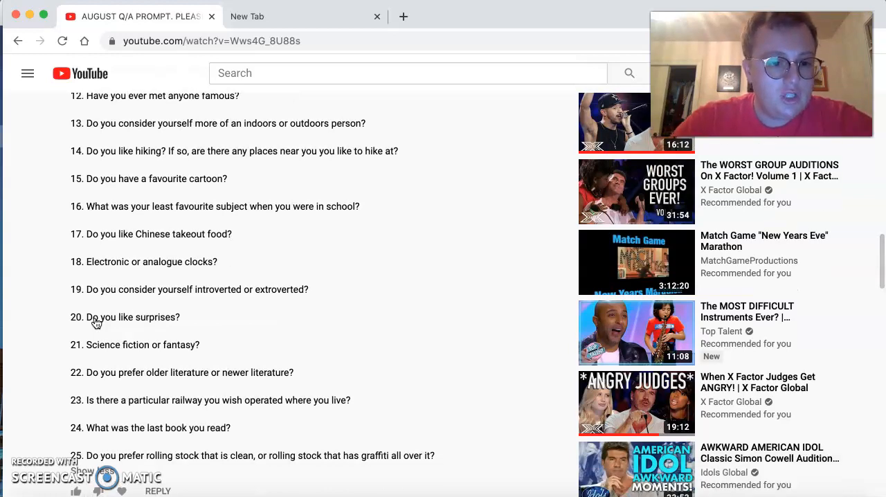